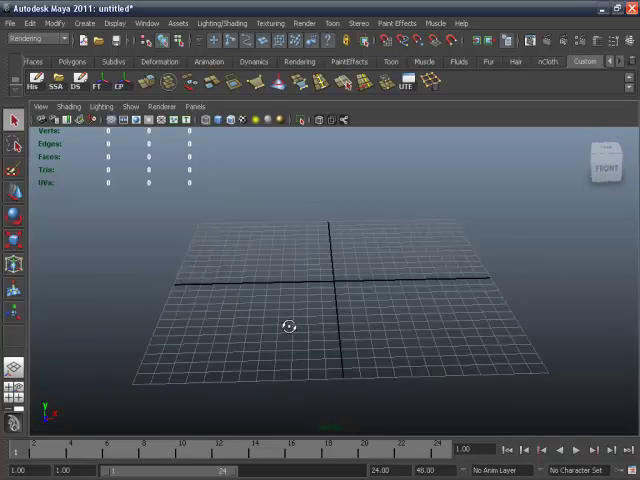
Step: Create a polygon plane standing upright, rotated 90 on X and scaled to 4.447
{"action": "left_click_drag", "start_coordinate": [290, 325], "coordinate": [340, 343]}
{"action": "type", "text": "90"}
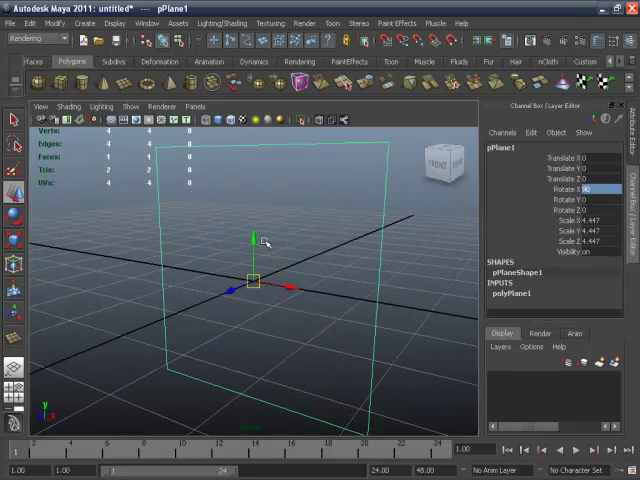
Step: Raise the plane to Y 2.211 and assign it a new Lambert material
{"action": "left_click_drag", "start_coordinate": [258, 237], "coordinate": [253, 145]}
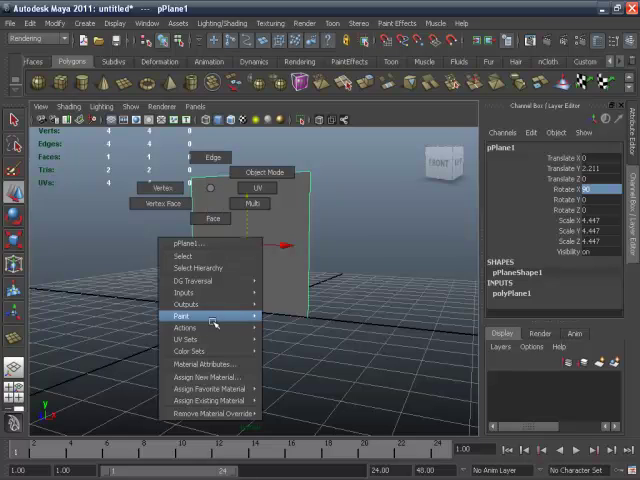
{"action": "mouse_move", "coordinate": [207, 387]}
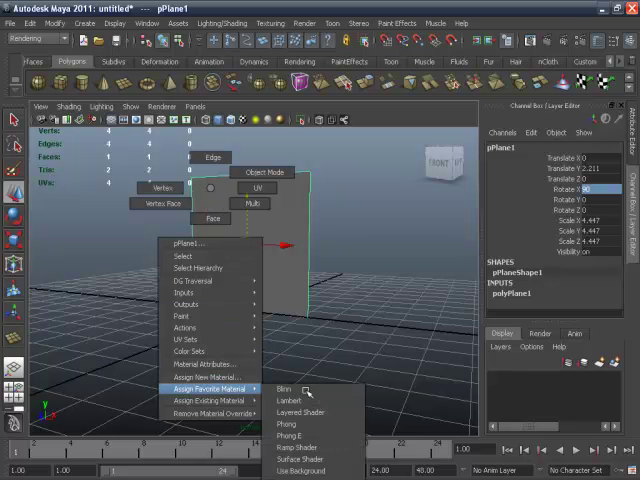
{"action": "left_click", "coordinate": [285, 388]}
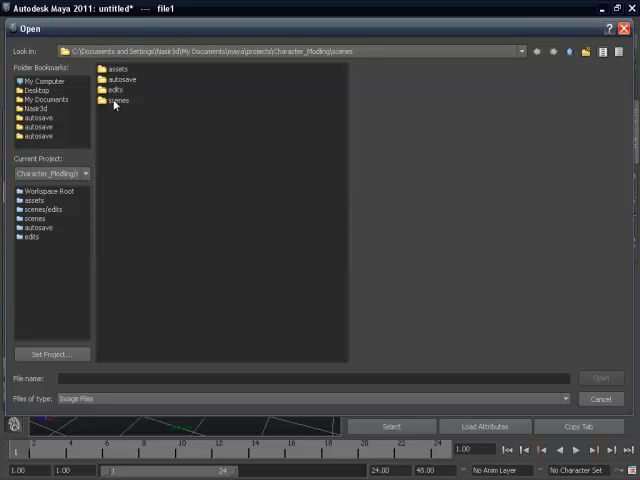
Step: Navigate the image browser from the scenes folder up to the Character_Modling project root
{"action": "double_click", "coordinate": [116, 99]}
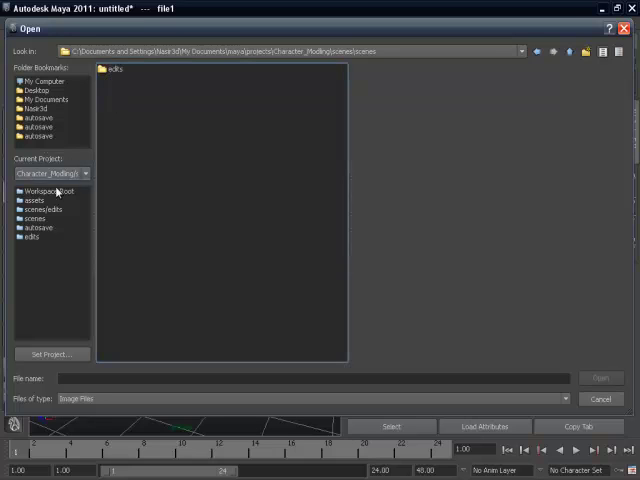
{"action": "left_click", "coordinate": [35, 200]}
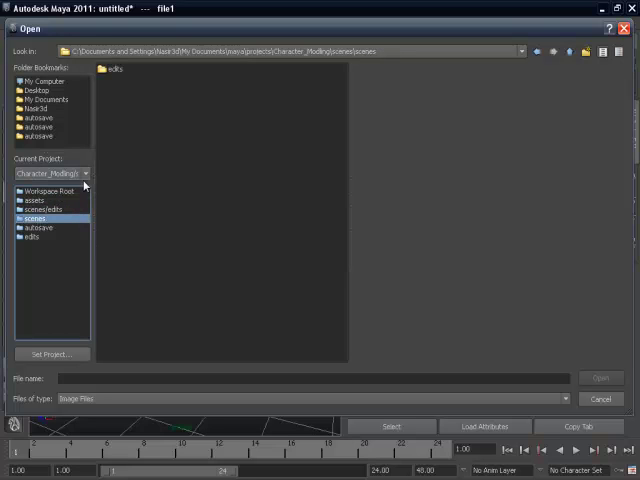
{"action": "left_click", "coordinate": [85, 173]}
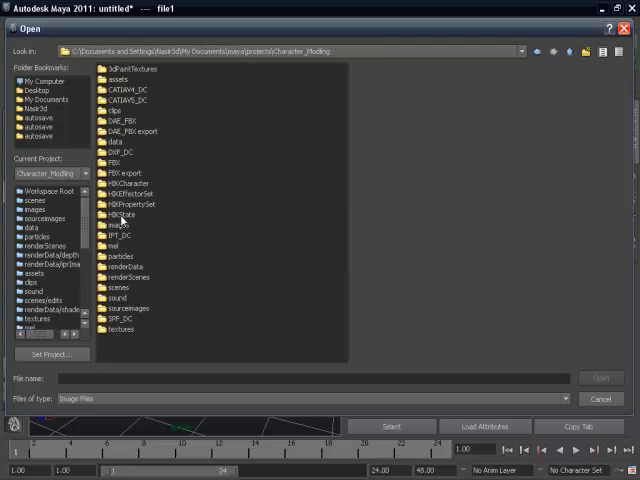
{"action": "left_click", "coordinate": [125, 308]}
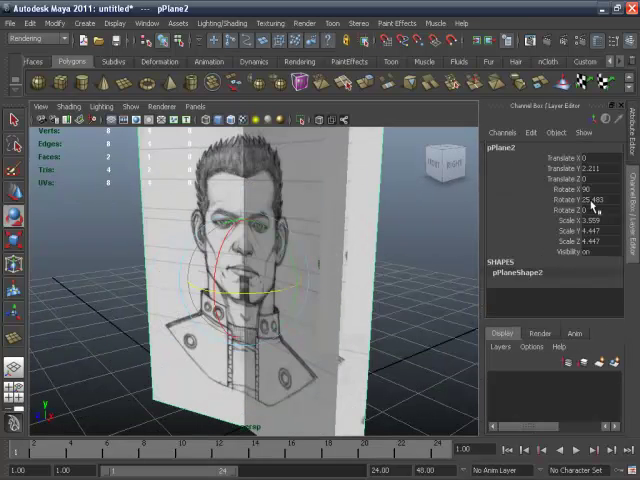
Step: Set the second plane's Rotate Y to 90 so it crosses the front plane
{"action": "left_click", "coordinate": [590, 199]}
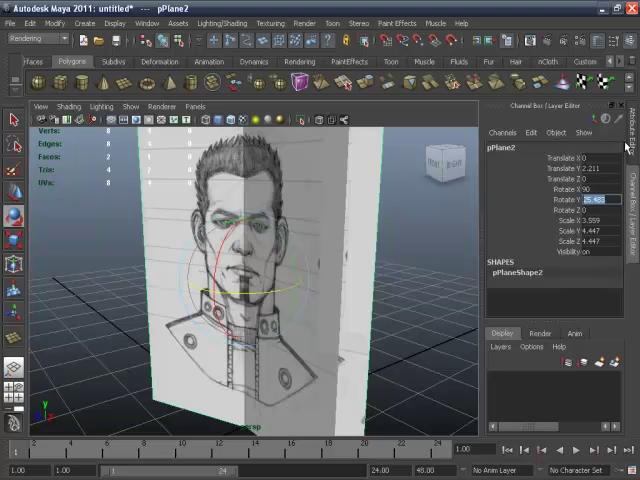
{"action": "type", "text": "90"}
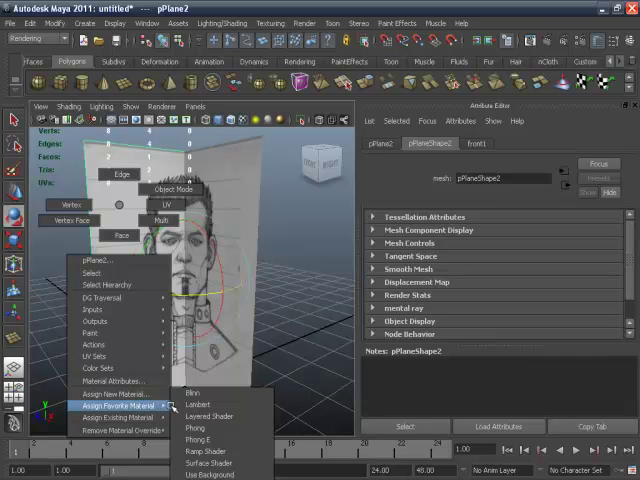
Step: Assign the second plane a Lambert material named side1
{"action": "left_click", "coordinate": [198, 404]}
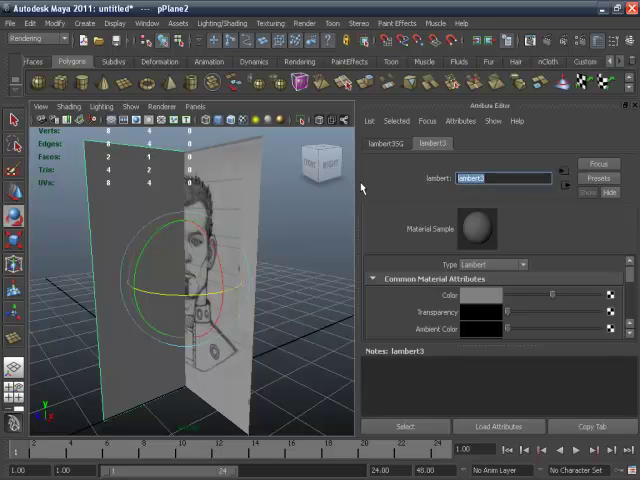
{"action": "type", "text": "side1"}
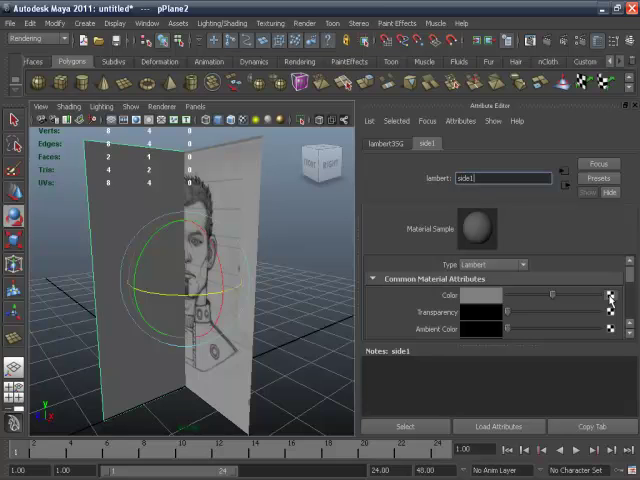
Step: Map the material's colour to a File texture and browse for its image
{"action": "left_click", "coordinate": [610, 294]}
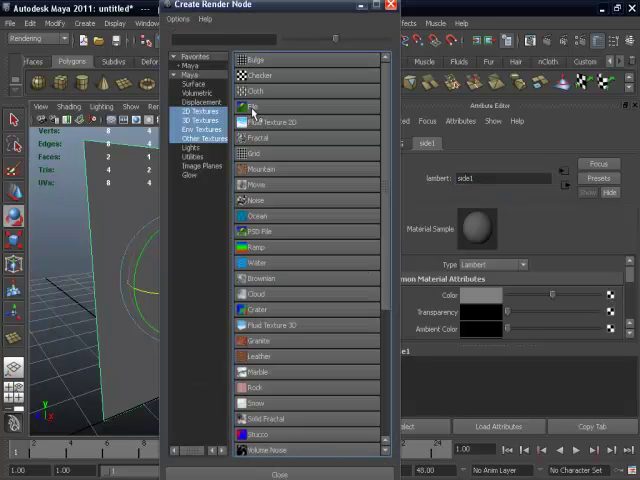
{"action": "left_click", "coordinate": [252, 231]}
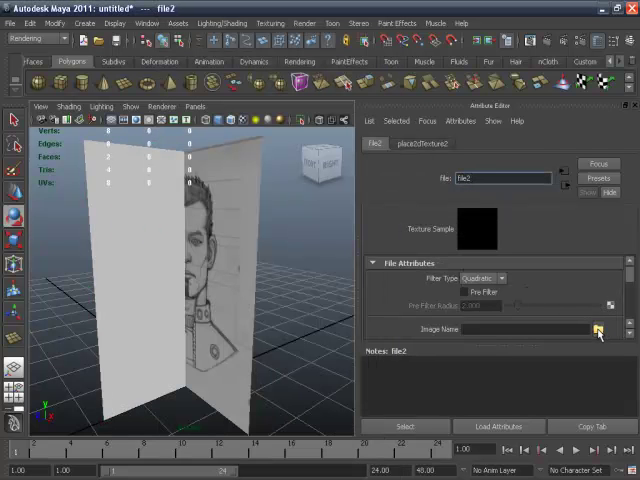
{"action": "left_click", "coordinate": [598, 329]}
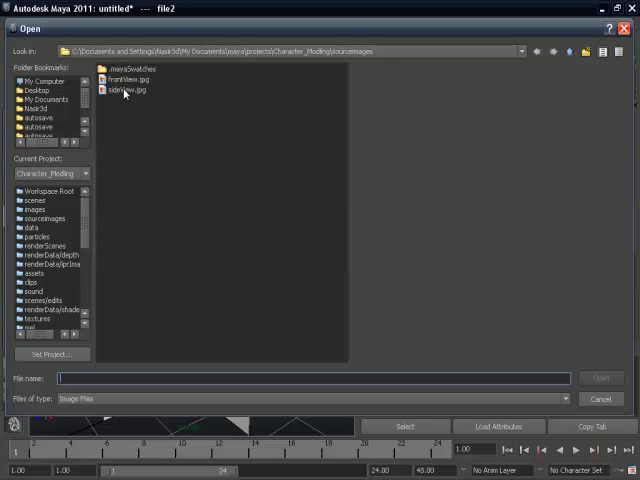